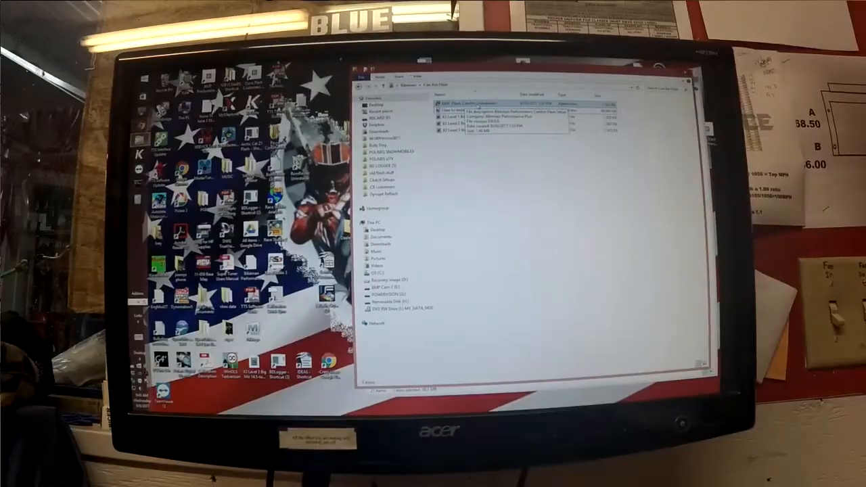
- Run the BMP_Flash_CanAm_Installation file from the flash drive folder
left_click(480, 107)
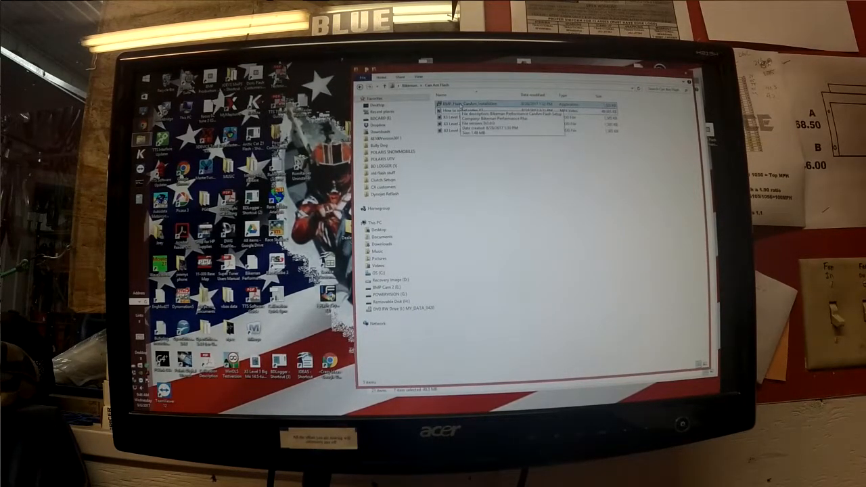
double_click(474, 105)
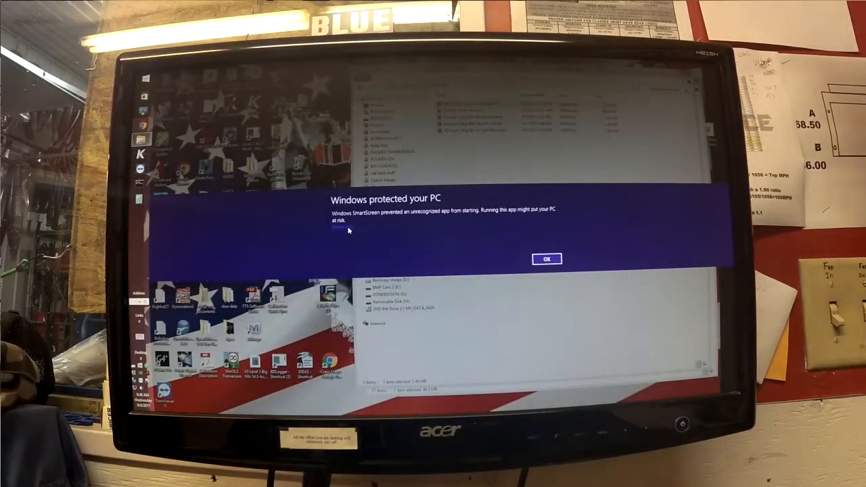
- Allow the unrecognized installer via More info, Run anyway and Yes on the UAC prompt
left_click(338, 229)
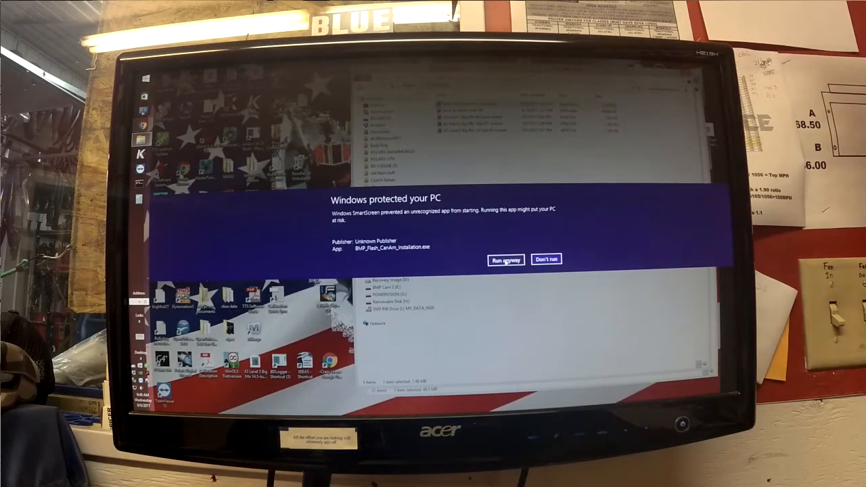
left_click(506, 260)
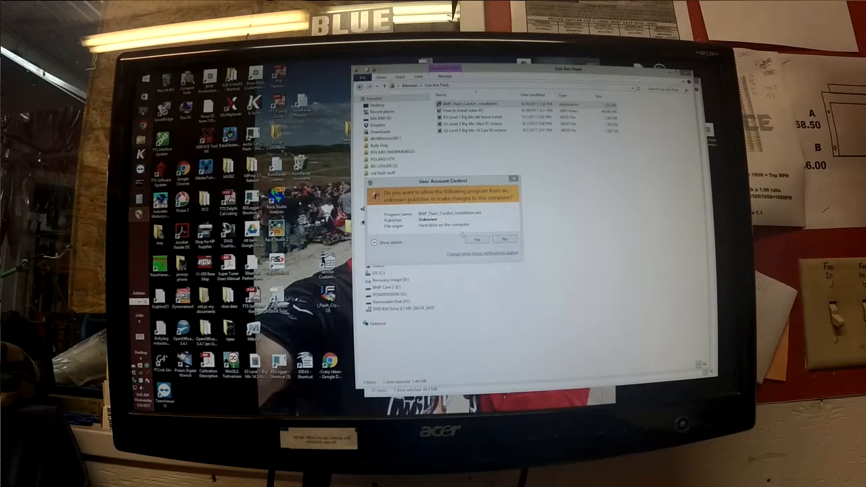
left_click(476, 238)
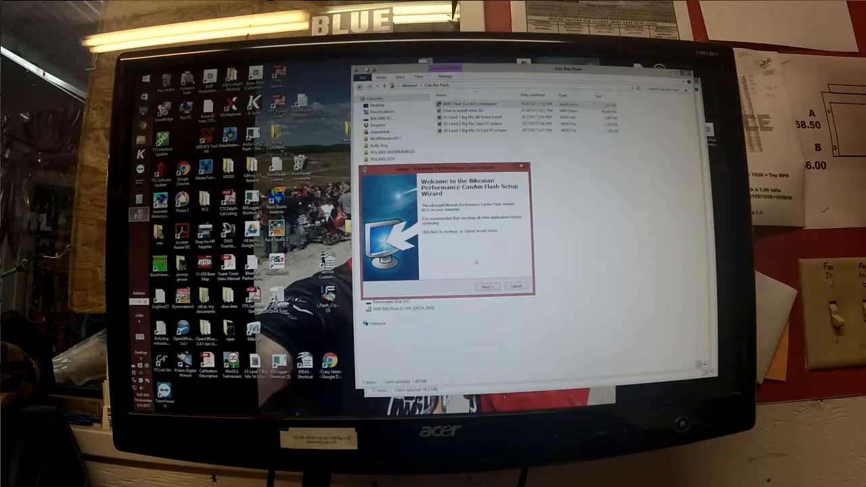
- Install the flash tool with default location, Start Menu folder and tasks, then finish and launch it
left_click(485, 285)
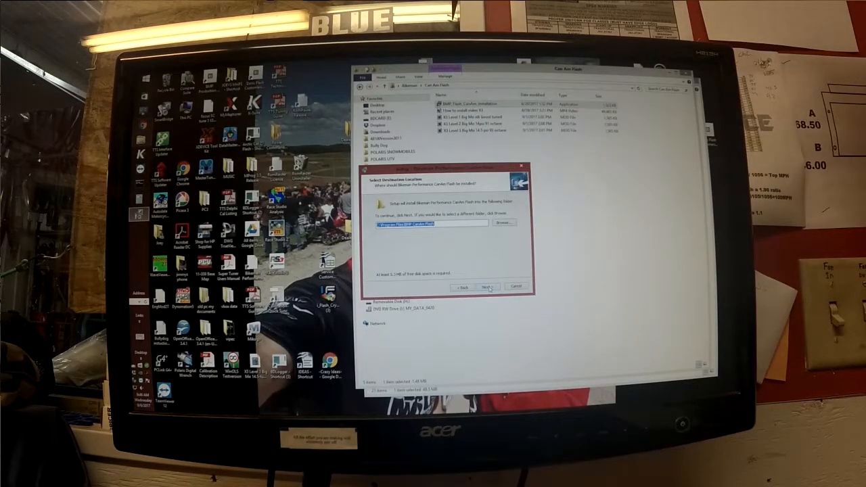
left_click(487, 287)
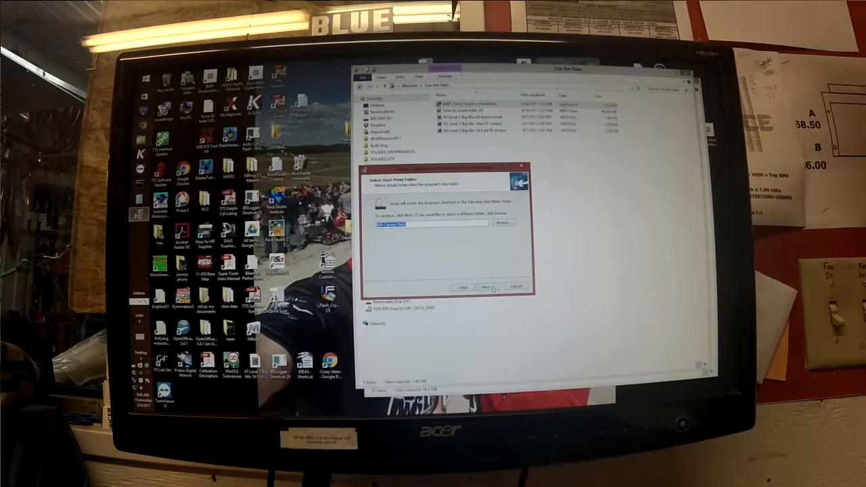
left_click(484, 287)
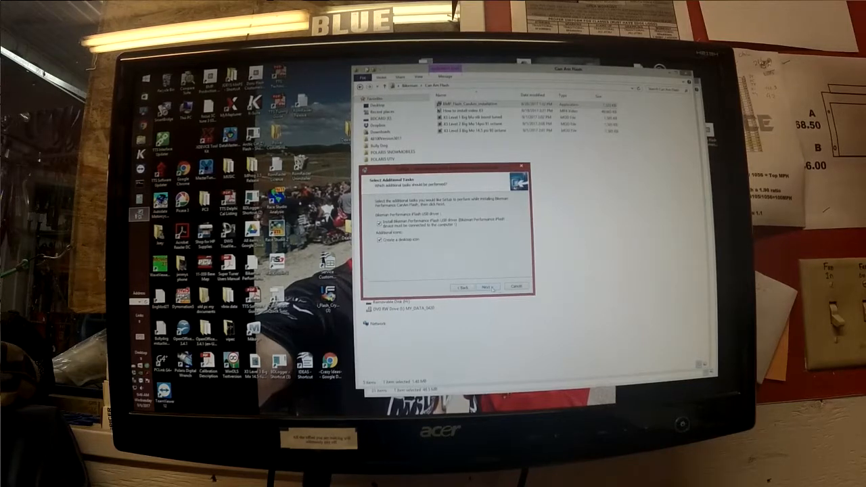
left_click(488, 287)
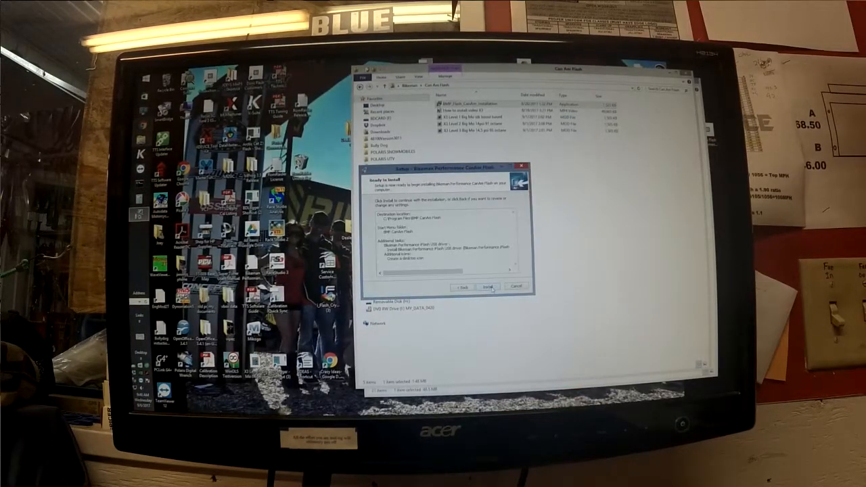
left_click(487, 287)
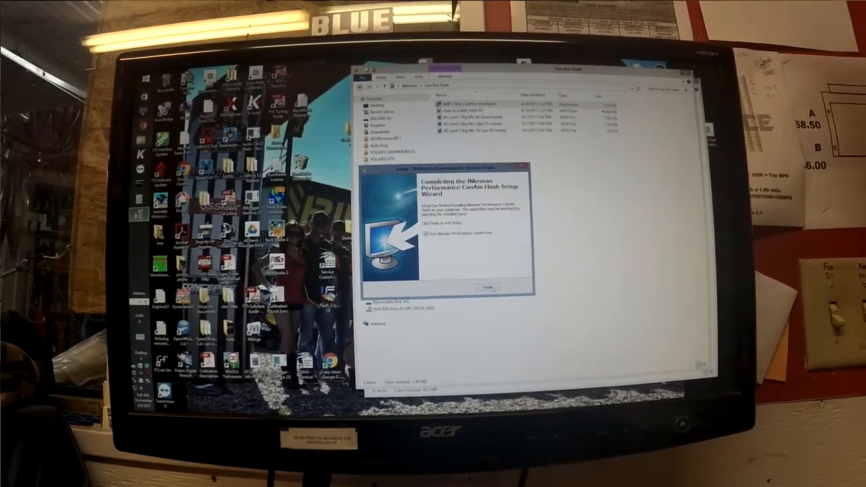
left_click(487, 288)
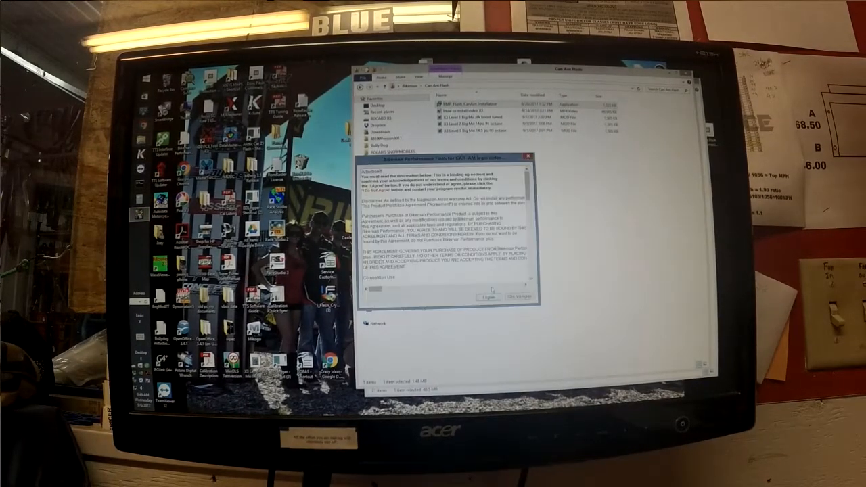
- Accept the license agreement and continue past the welcome and system information pages
left_click(487, 296)
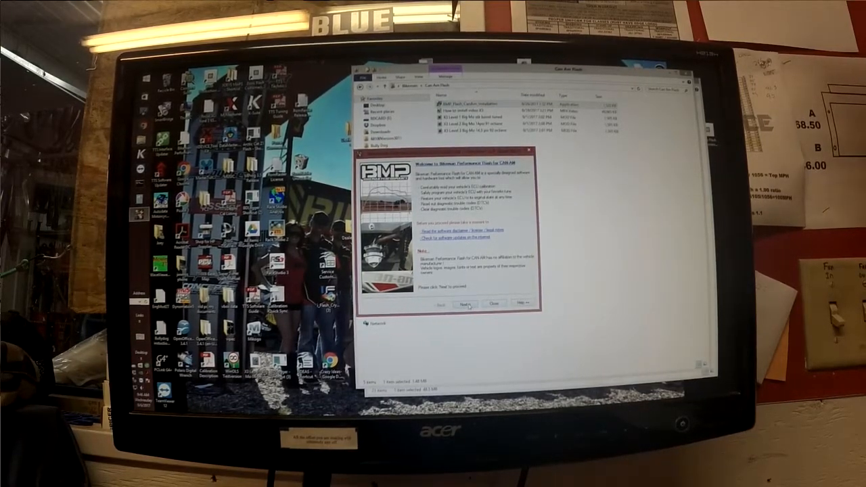
left_click(465, 303)
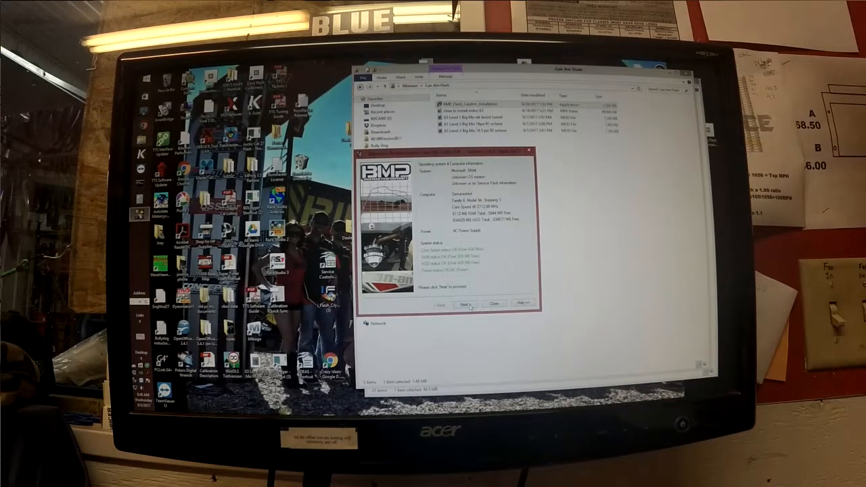
left_click(464, 303)
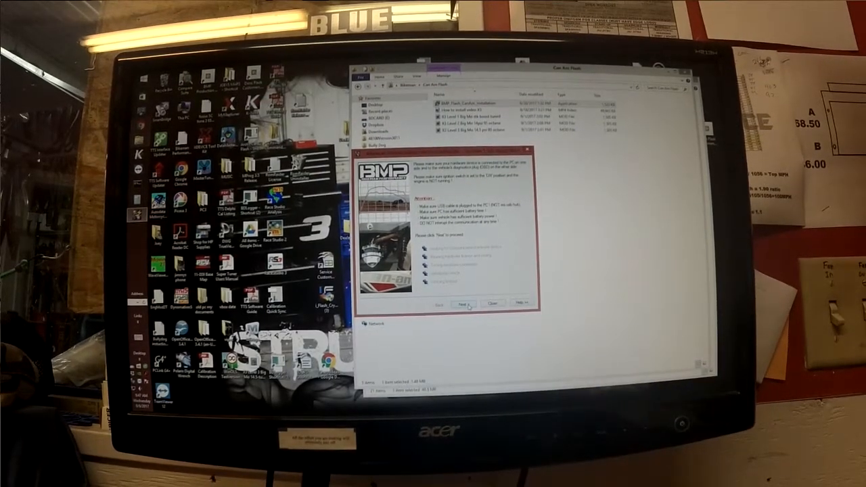
left_click(462, 303)
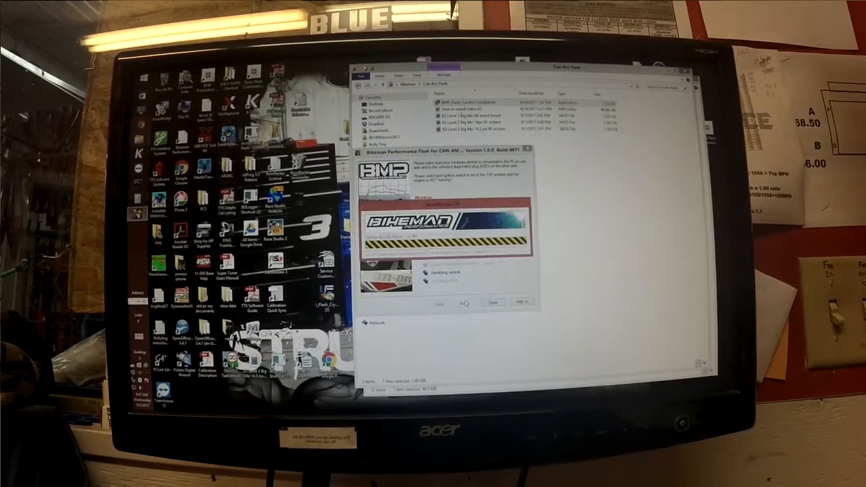
left_click(463, 303)
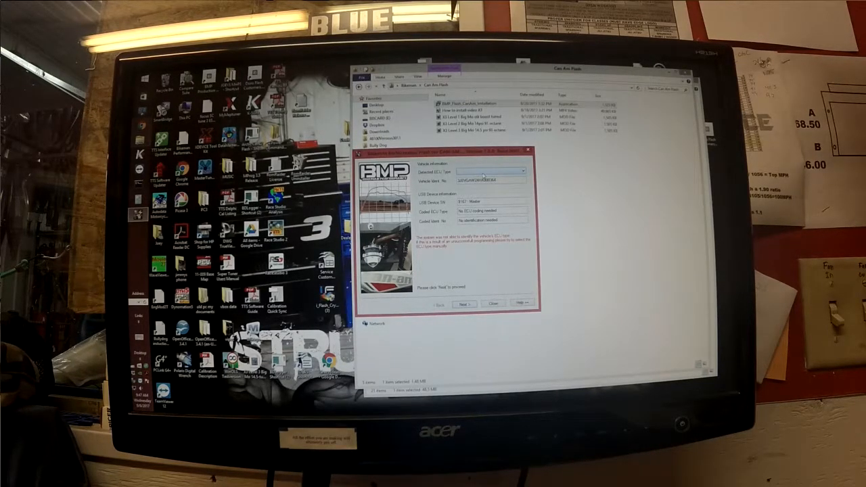
- Select the vehicle's ECU type, confirm it with Yes, and proceed to the calibration options
left_click(489, 173)
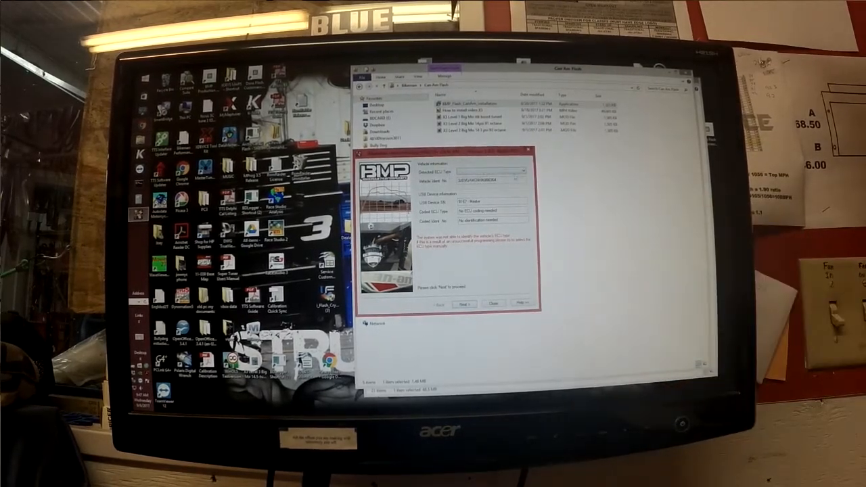
left_click(490, 171)
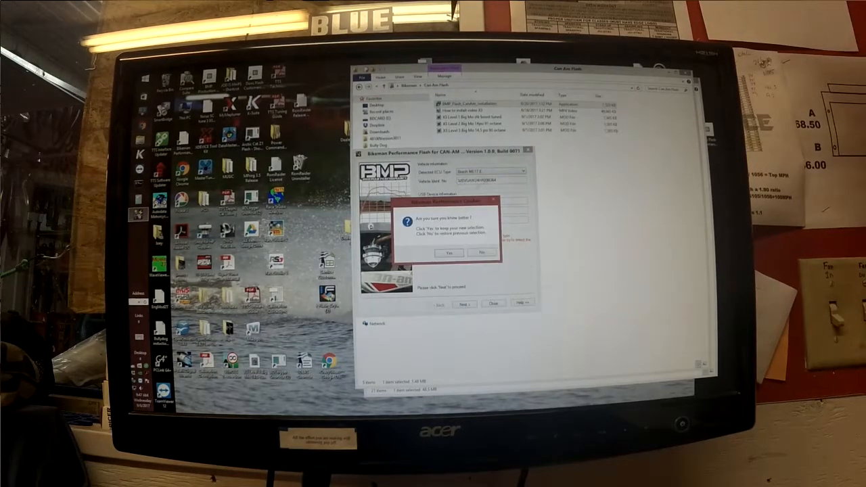
left_click(448, 253)
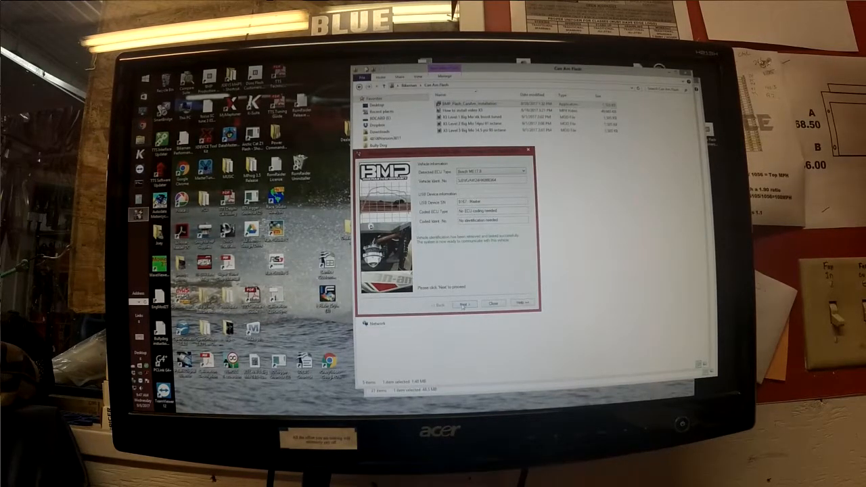
left_click(463, 303)
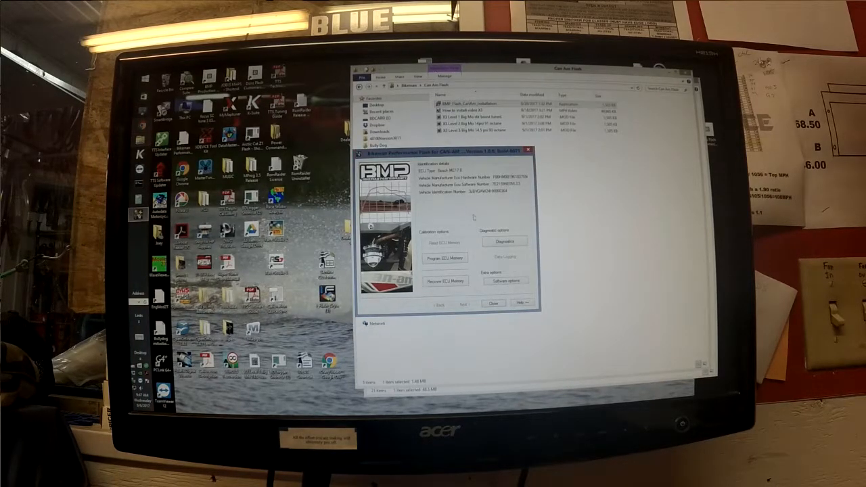
- Change one setting in Software options and save it with OK
left_click(505, 280)
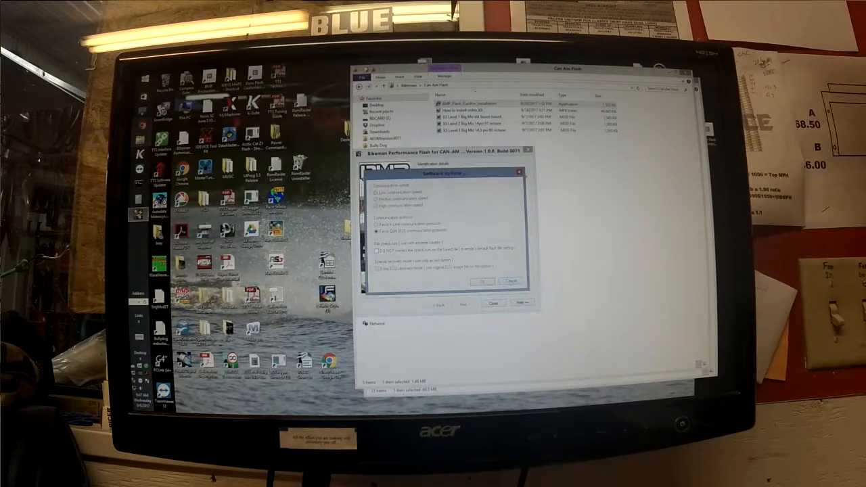
left_click(378, 249)
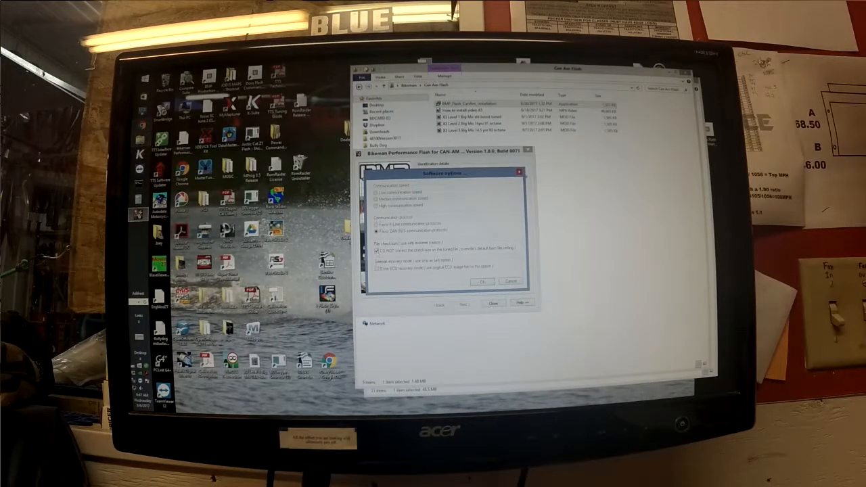
left_click(481, 281)
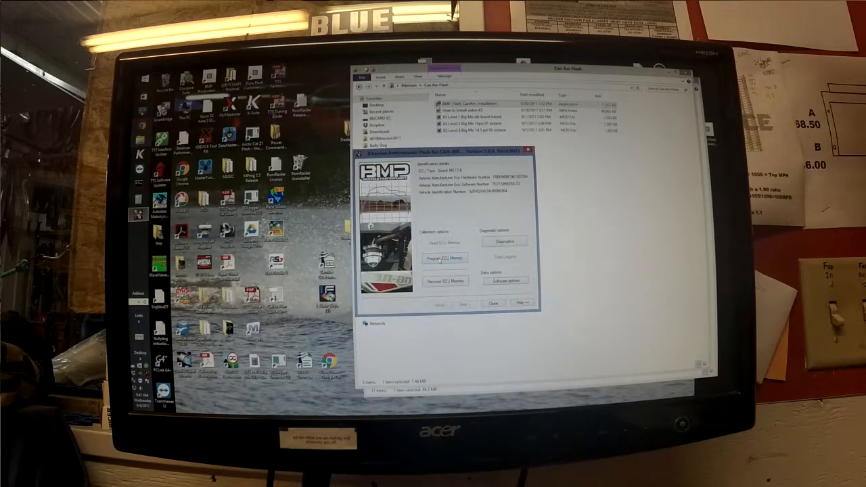
- Start Program ECU Memory, accept the warning, and load the tune file from the removable disk
left_click(444, 257)
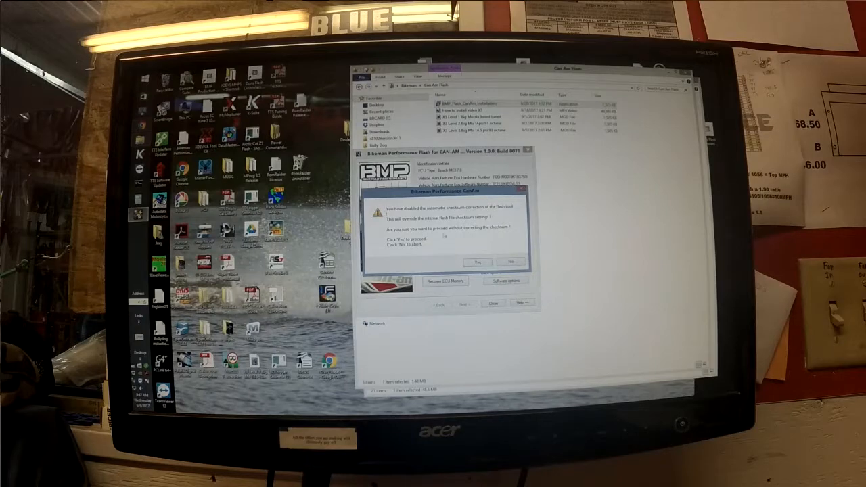
left_click(477, 262)
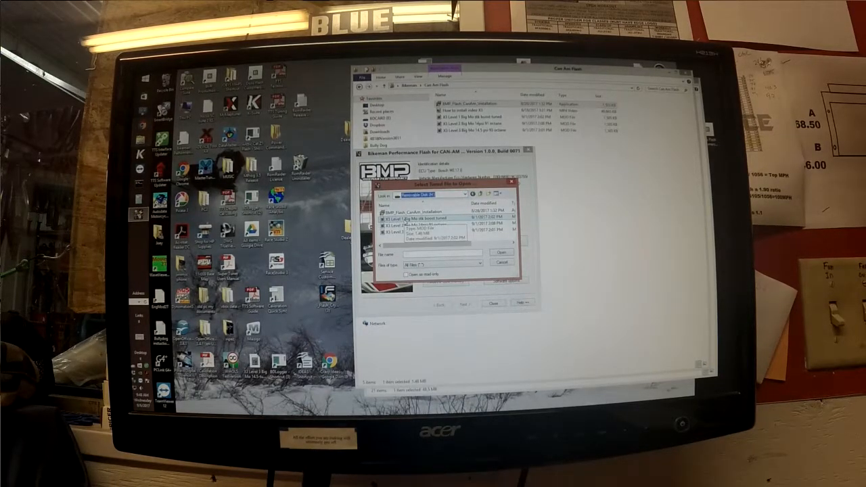
left_click(416, 219)
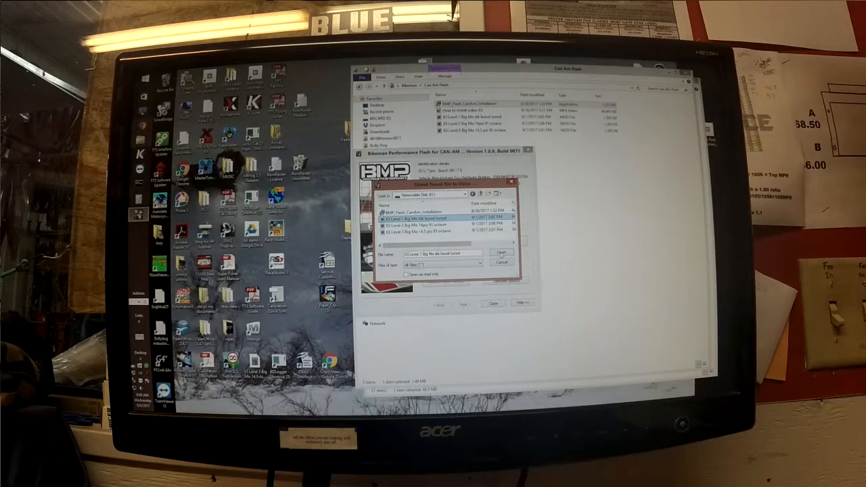
left_click(501, 253)
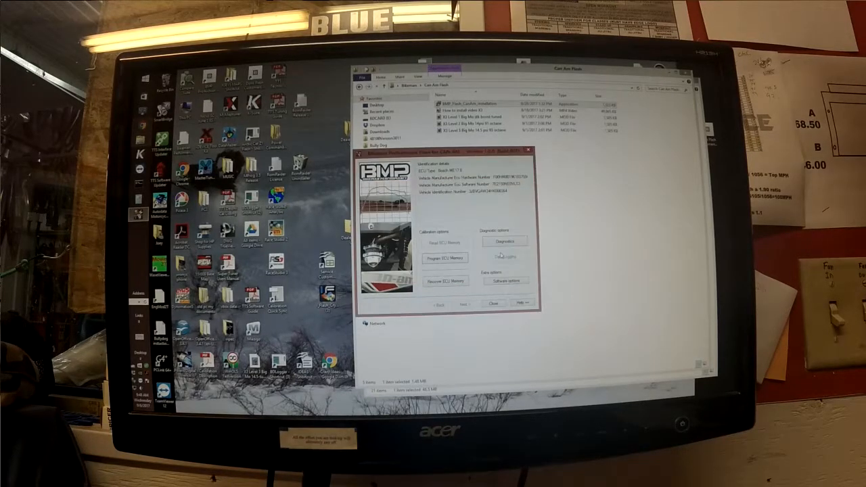
left_click(444, 257)
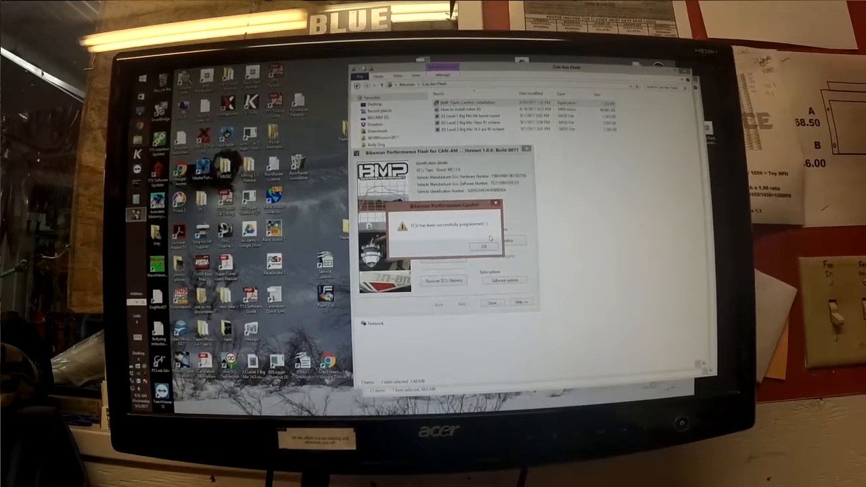
- Dismiss the 'ECU was successfully programmed' message with OK
left_click(470, 246)
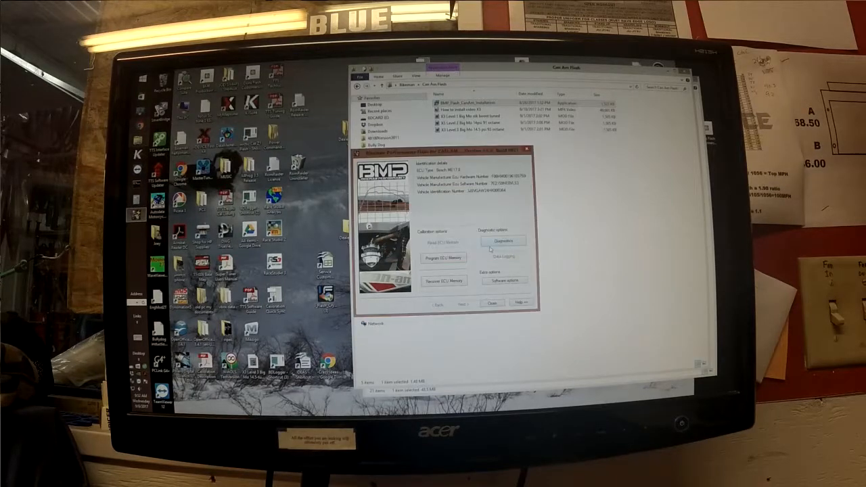